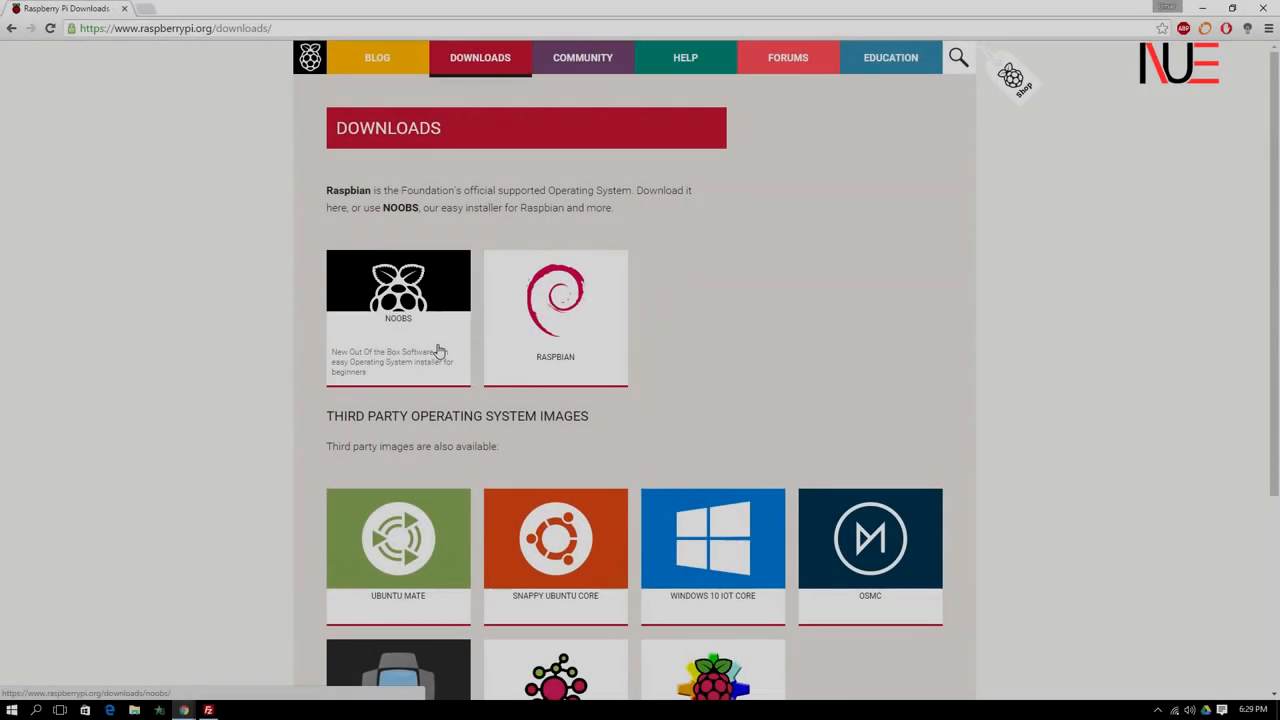
mouse_move(1144, 274)
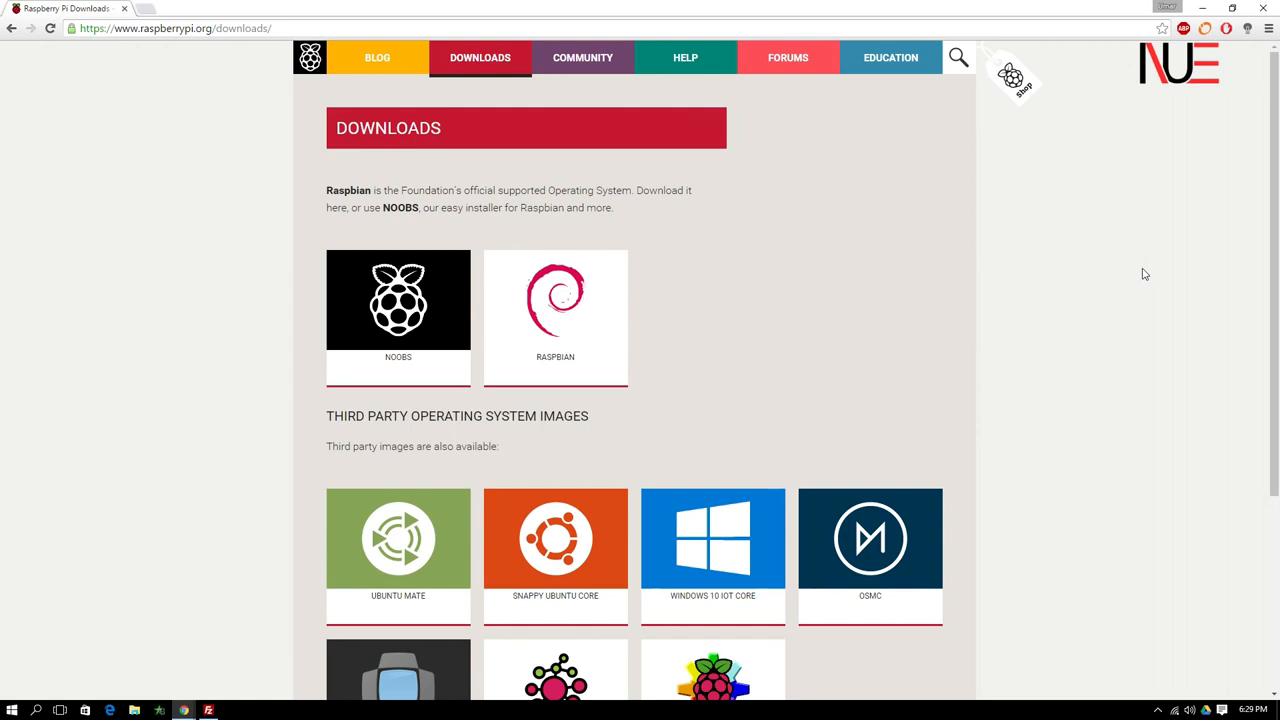
mouse_move(1132, 272)
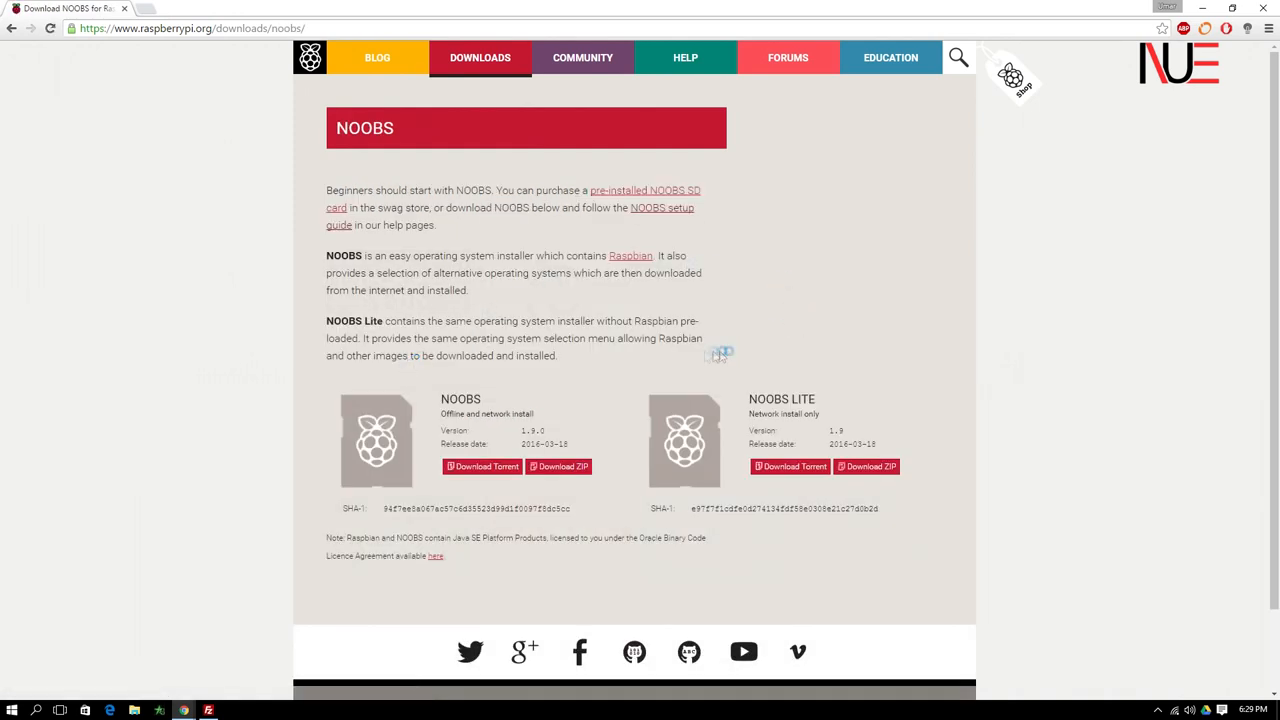
mouse_move(600, 404)
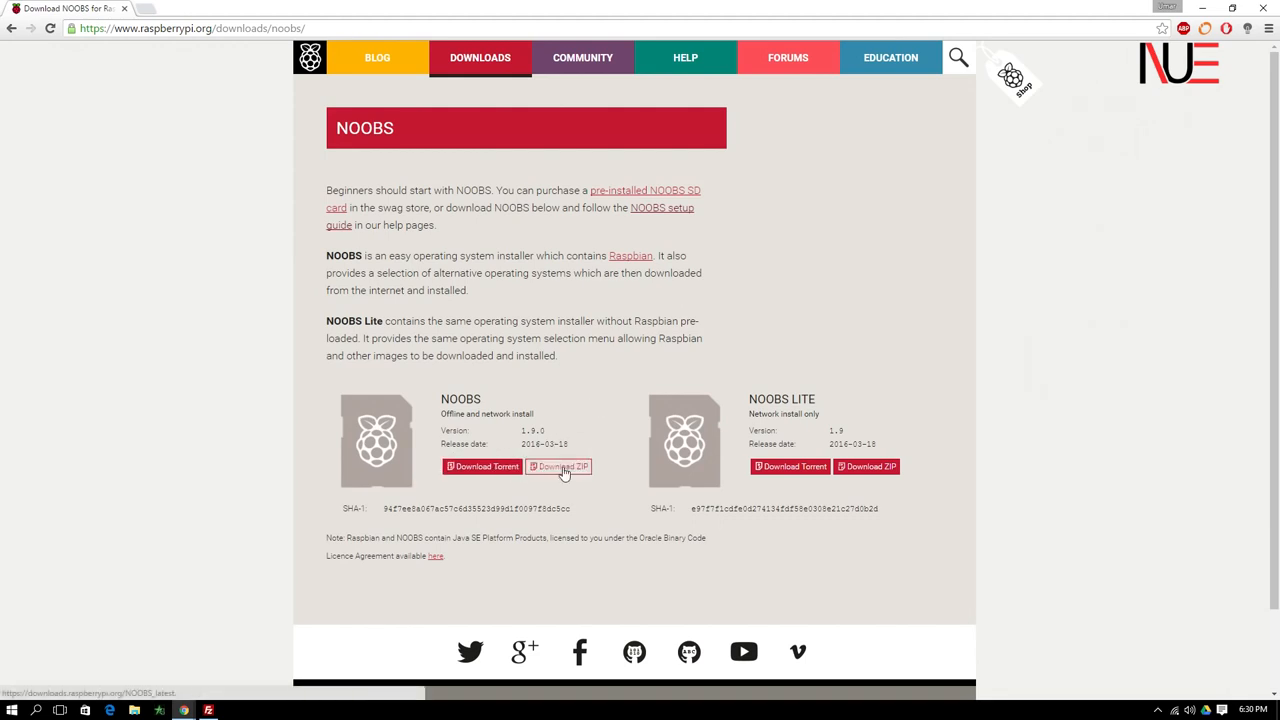
Start the ZIP download of the NOOBS offline-and-network installer
left_click(558, 466)
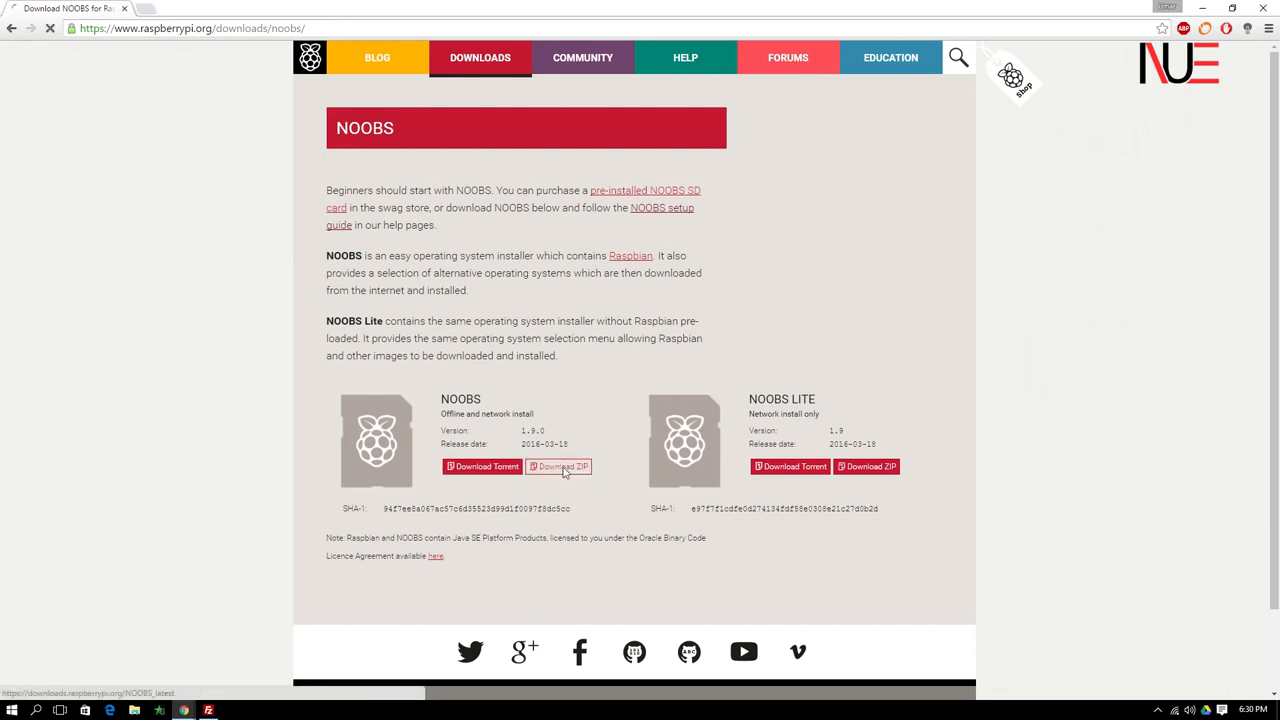
left_click(564, 466)
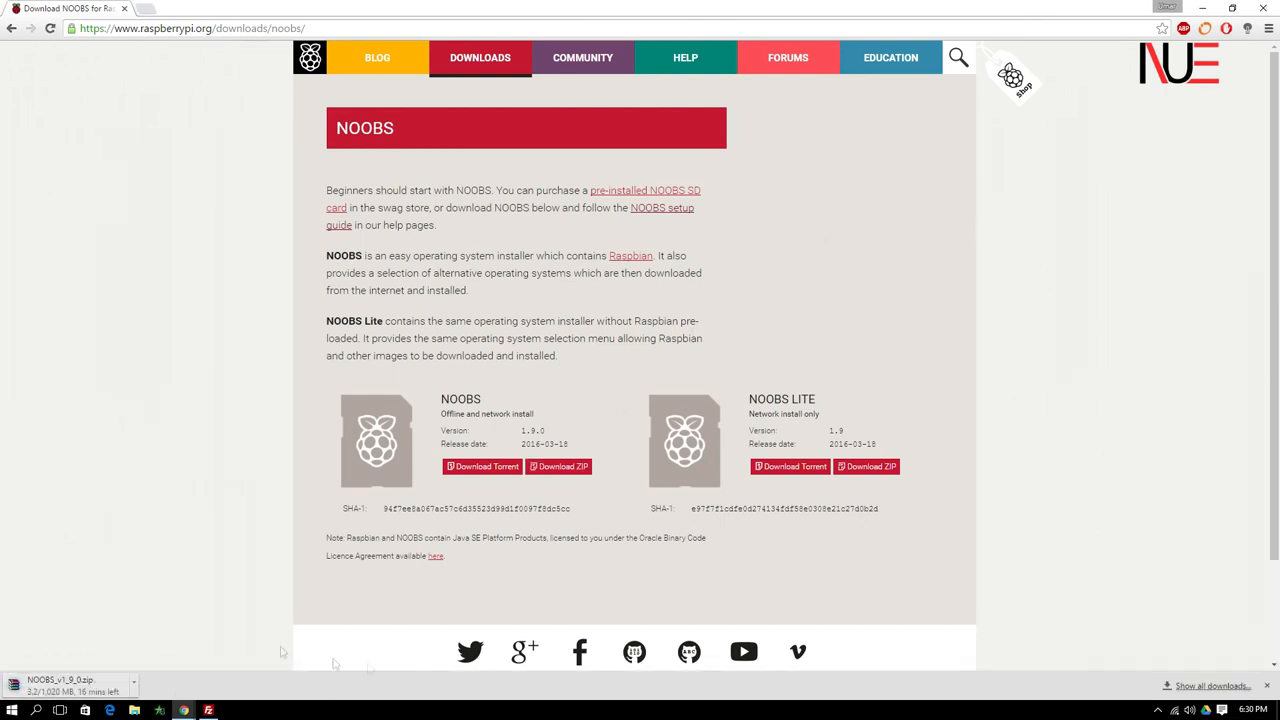
mouse_move(180, 660)
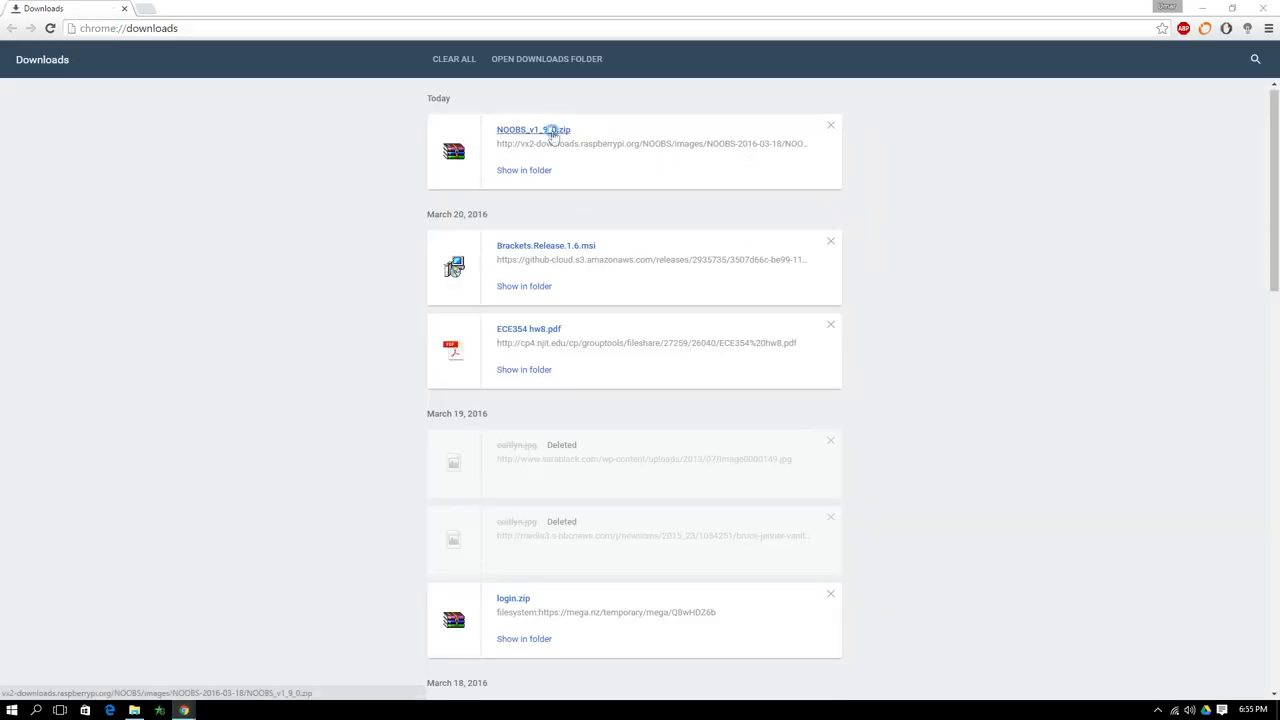
Extract the downloaded NOOBS archive in WinRAR into a NOOBS folder on the desktop
left_click(532, 128)
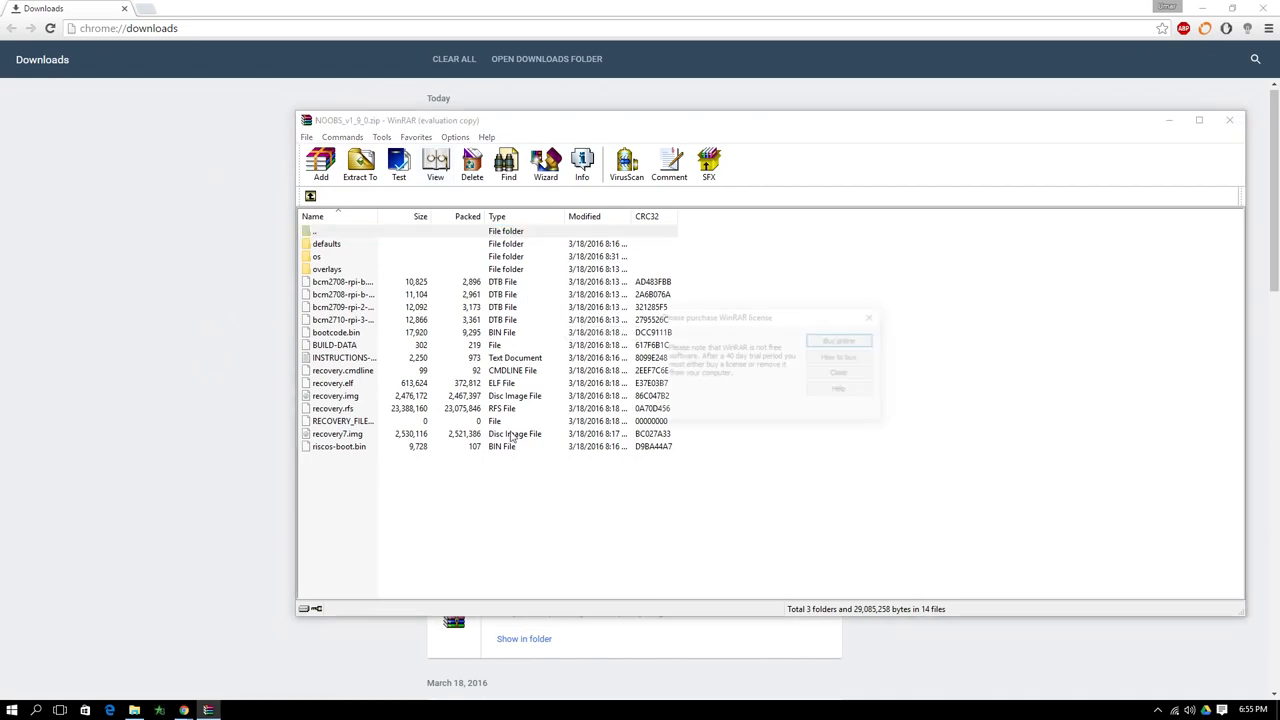
left_click(838, 372)
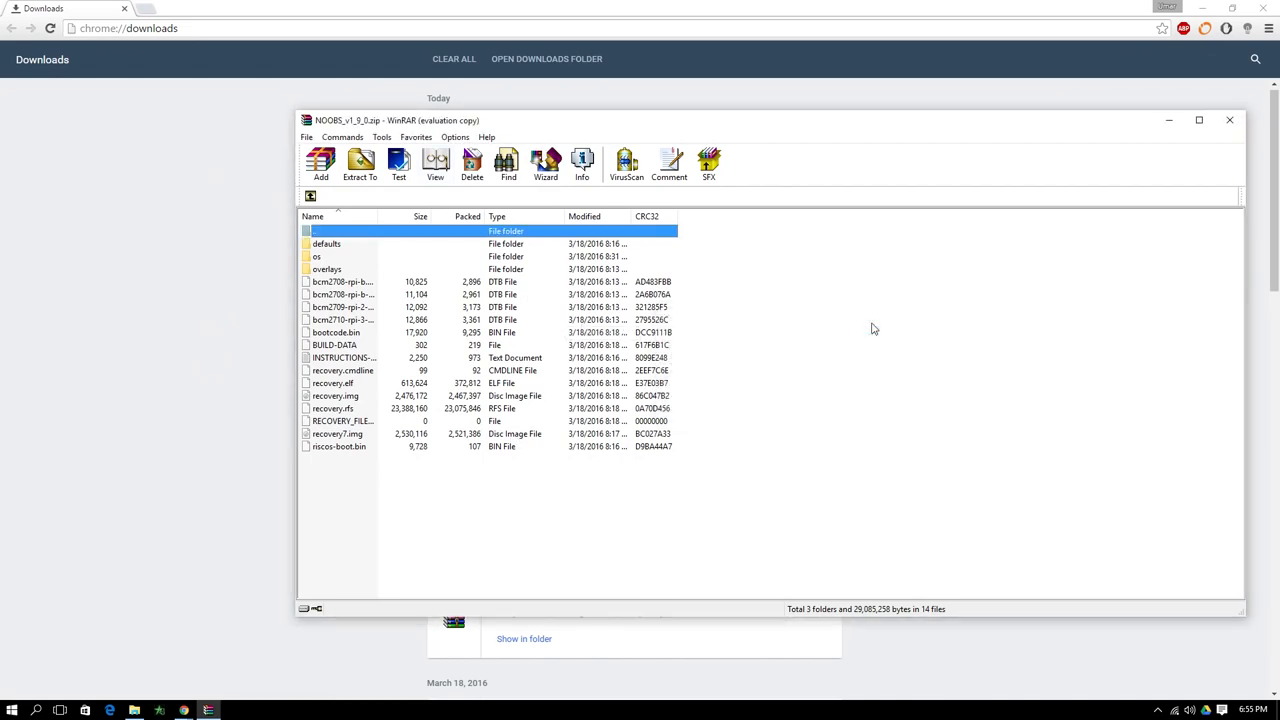
left_click(360, 164)
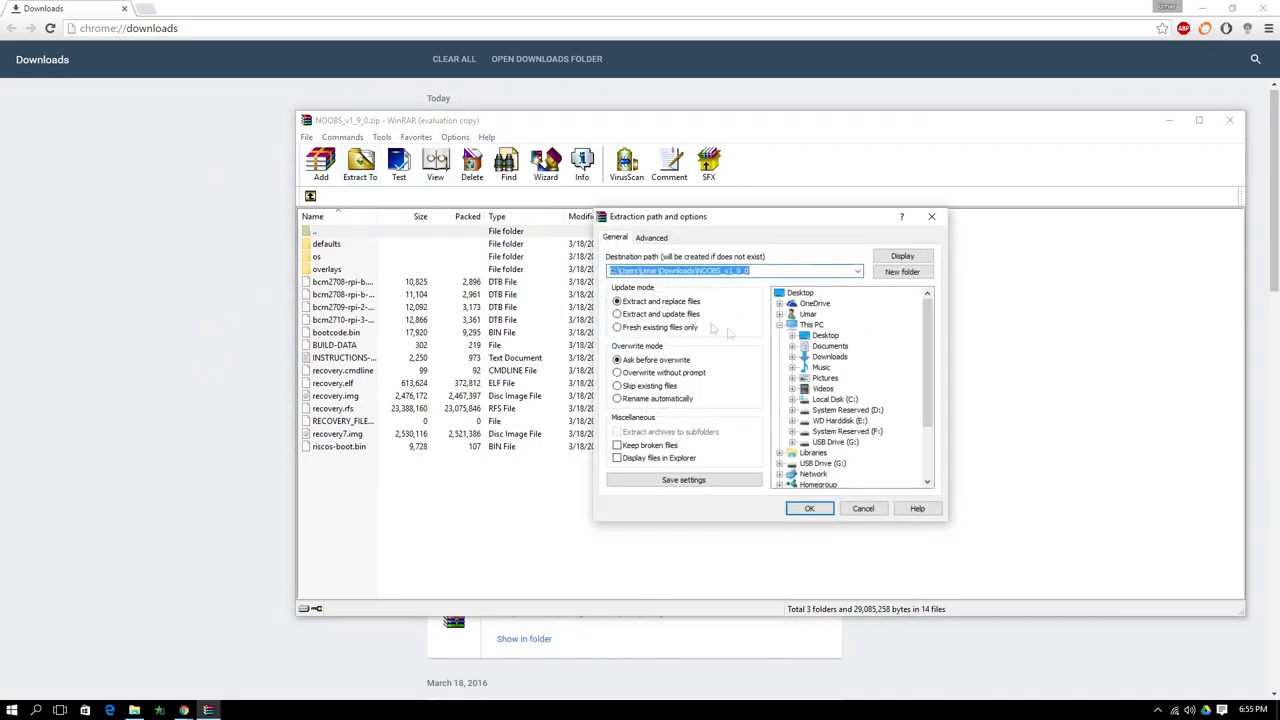
mouse_move(752, 282)
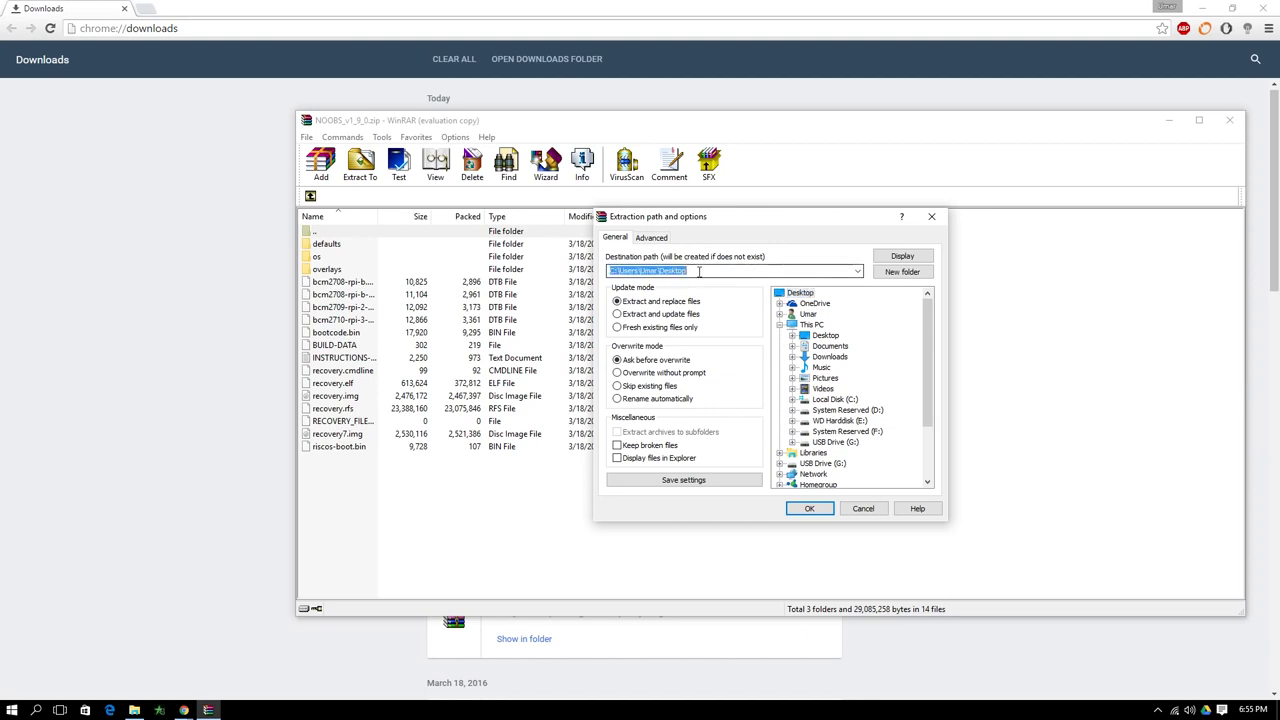
left_click(730, 272)
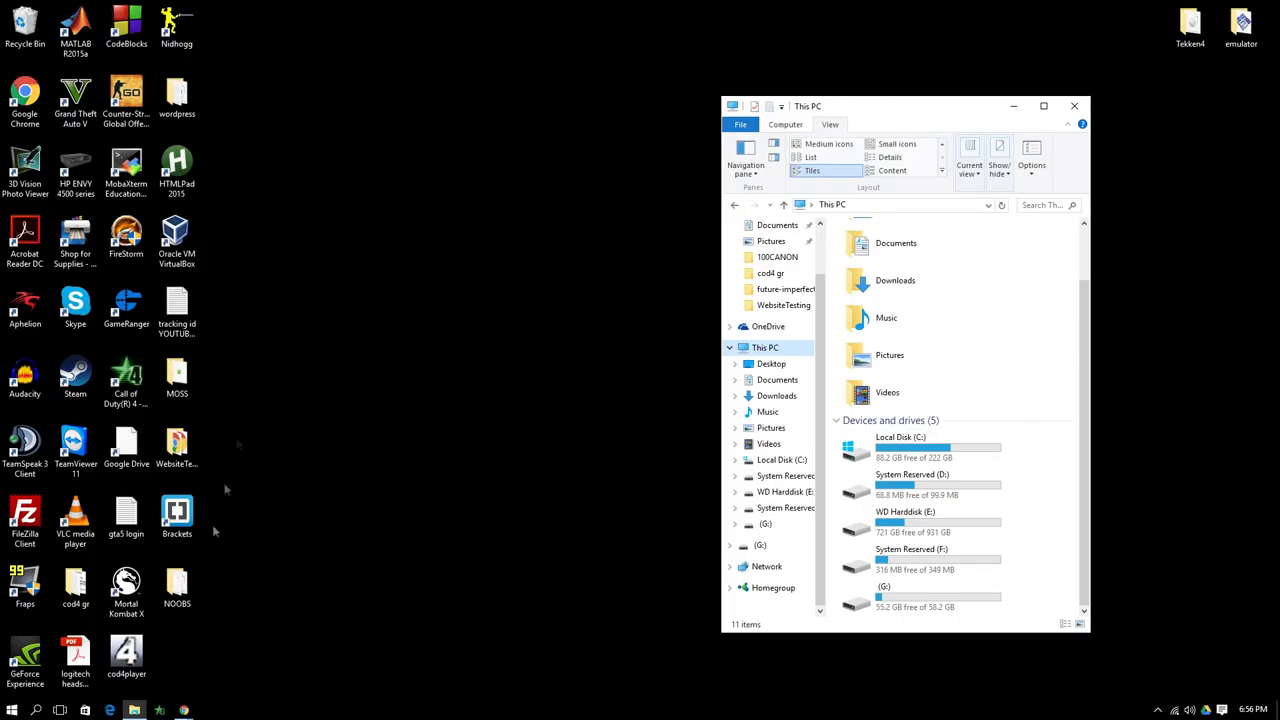
Move the NOOBS folder beside the This PC window, inspect its extracted files, then close it
left_click_drag(176, 584, 532, 168)
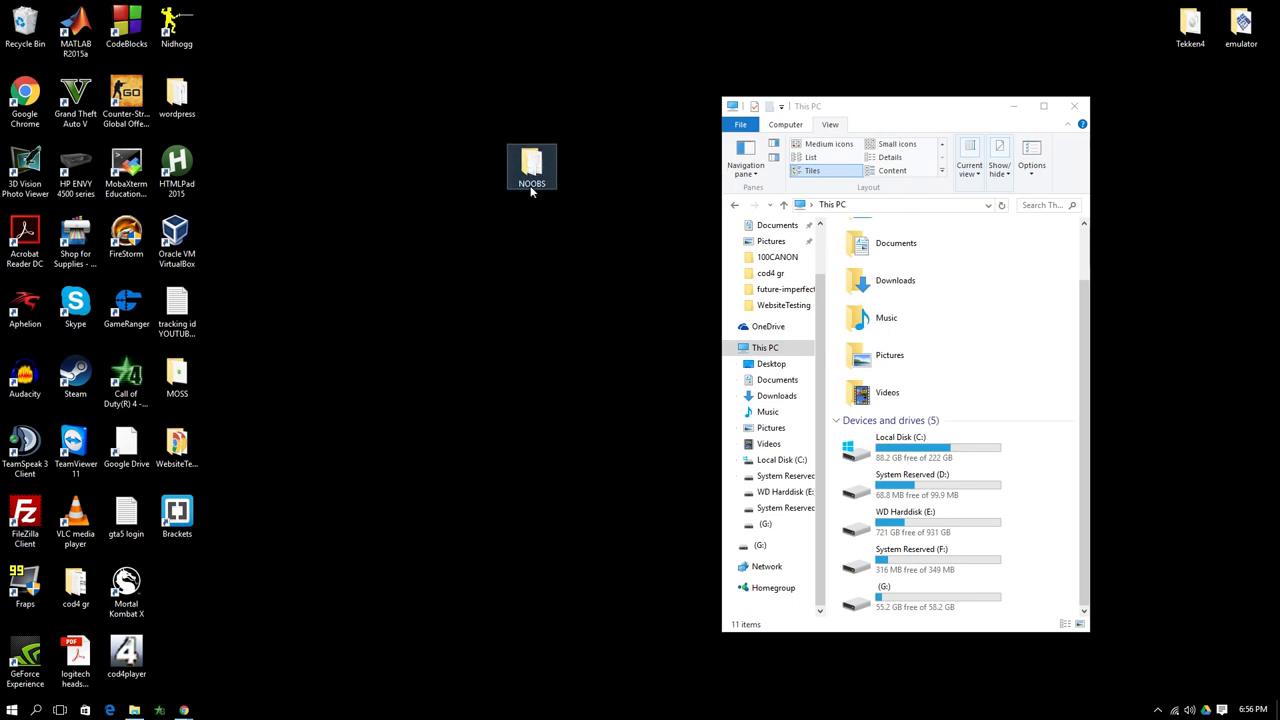
double_click(532, 168)
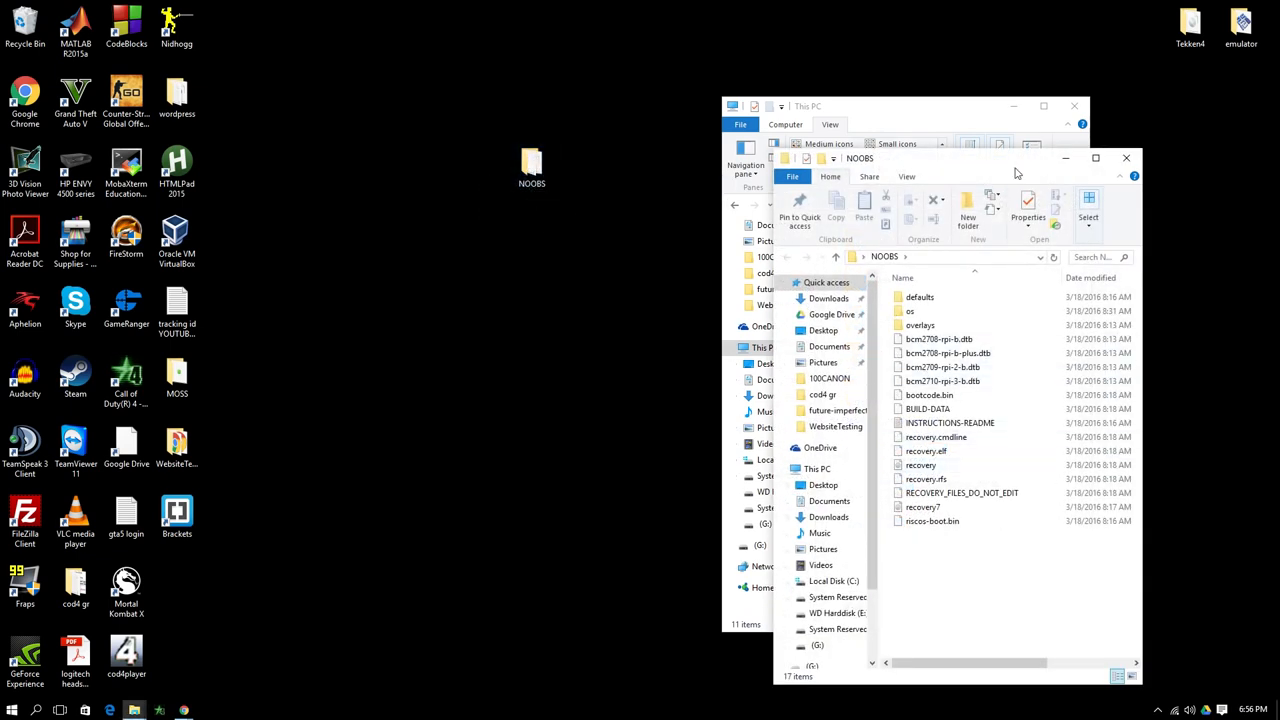
left_click(1126, 158)
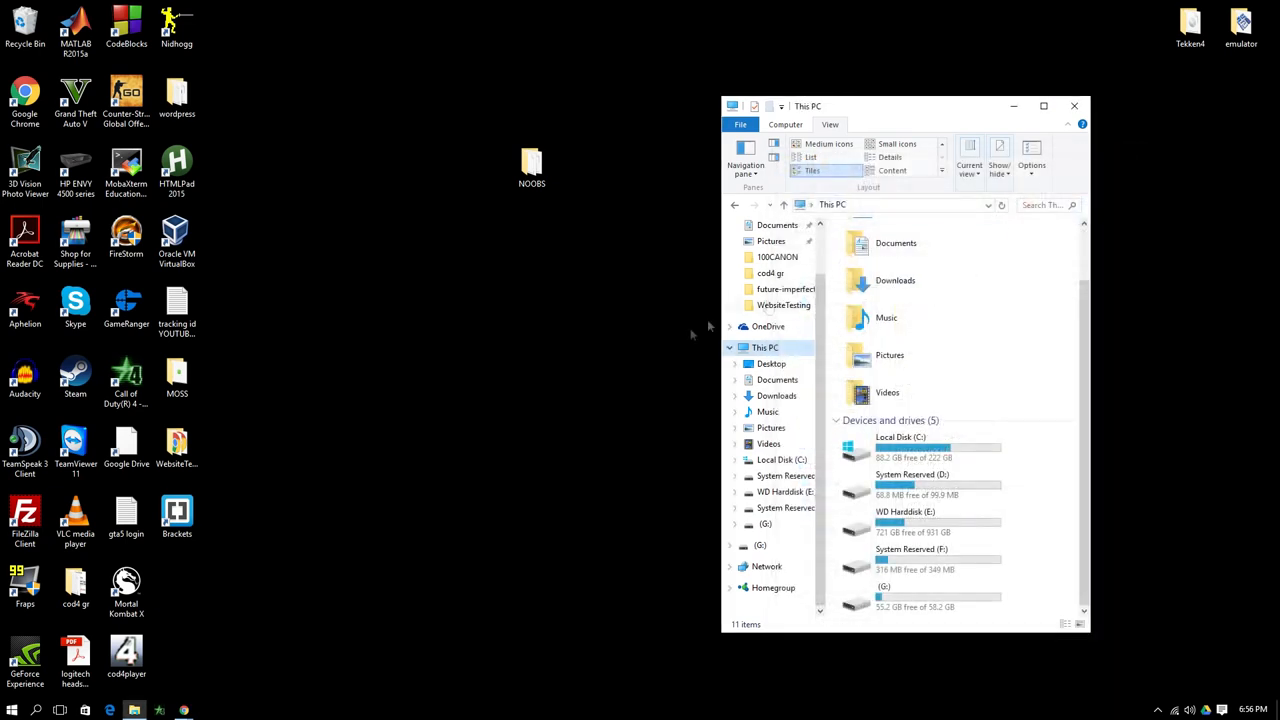
mouse_move(888, 600)
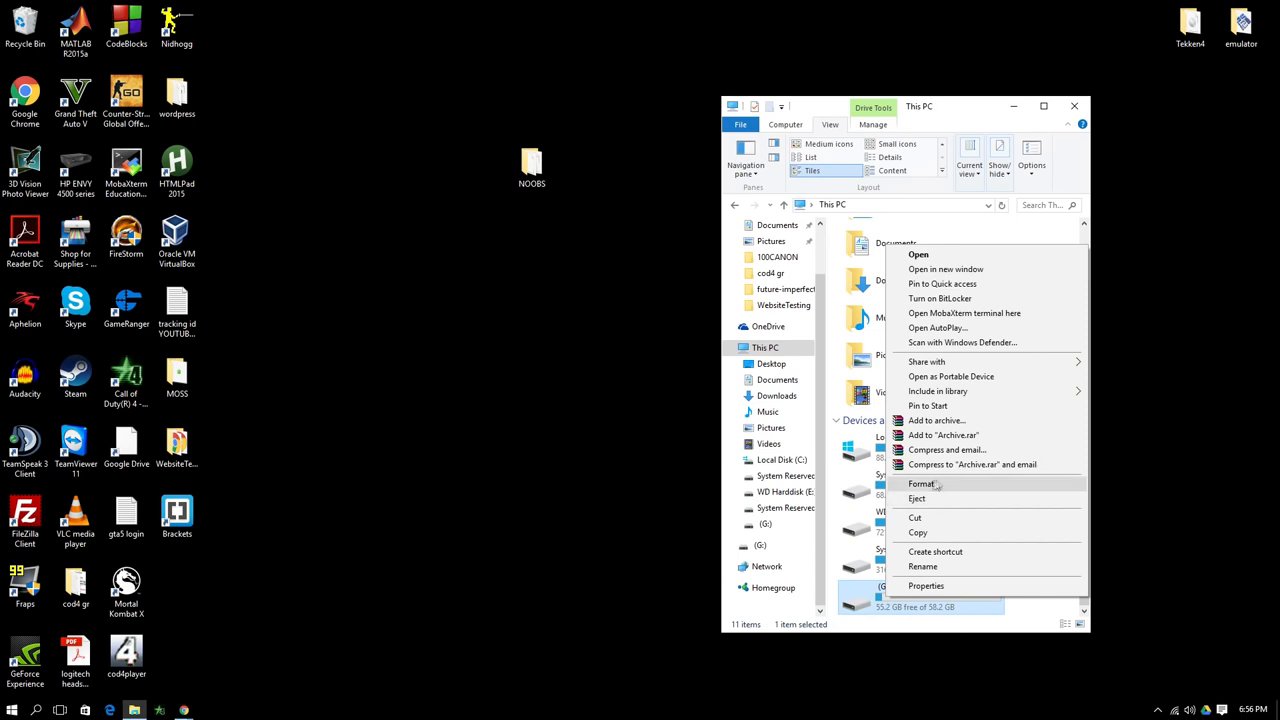
Quick-format drive G: as exFAT, confirming the erase and the completion message
left_click(920, 482)
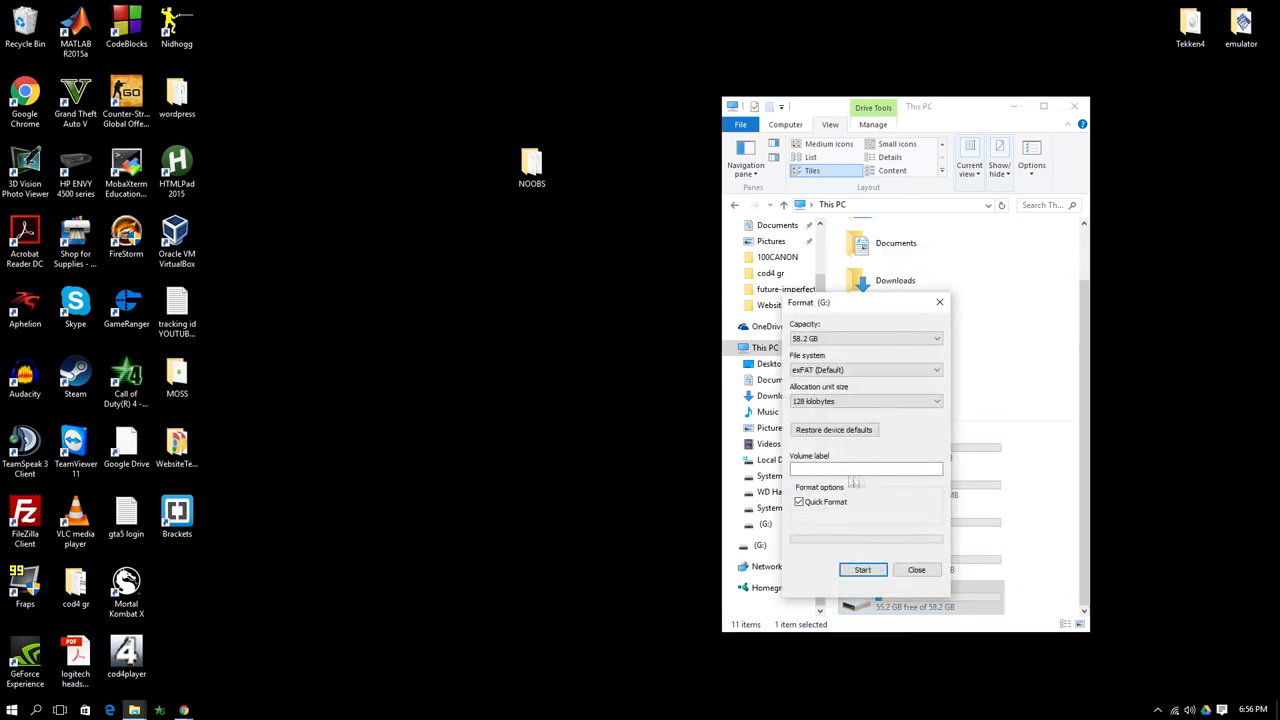
left_click(862, 568)
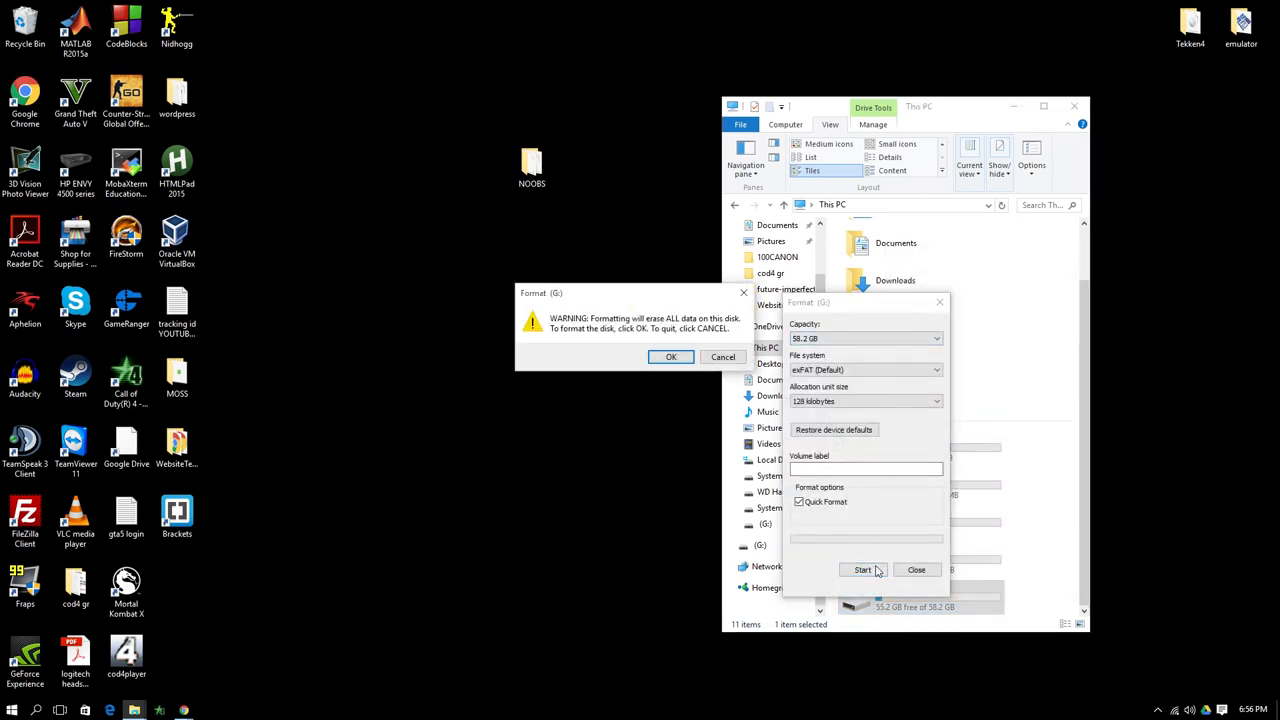
left_click(672, 356)
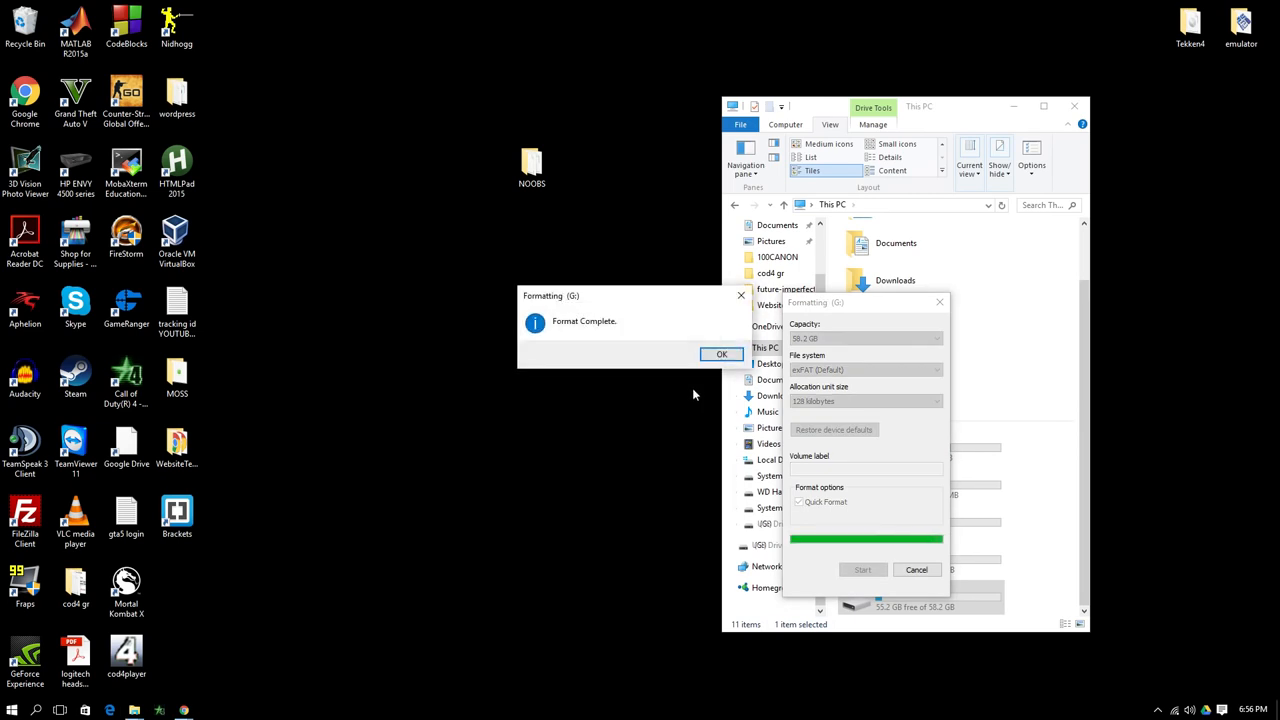
left_click(722, 354)
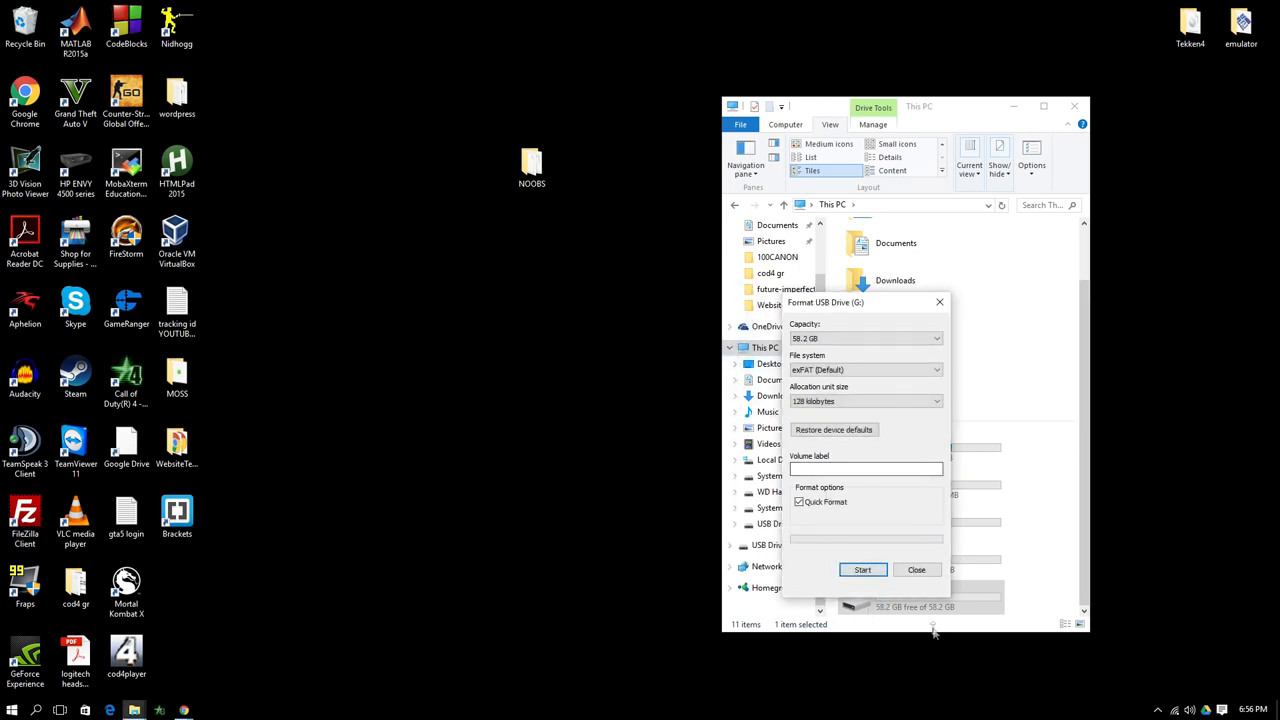
left_click(916, 568)
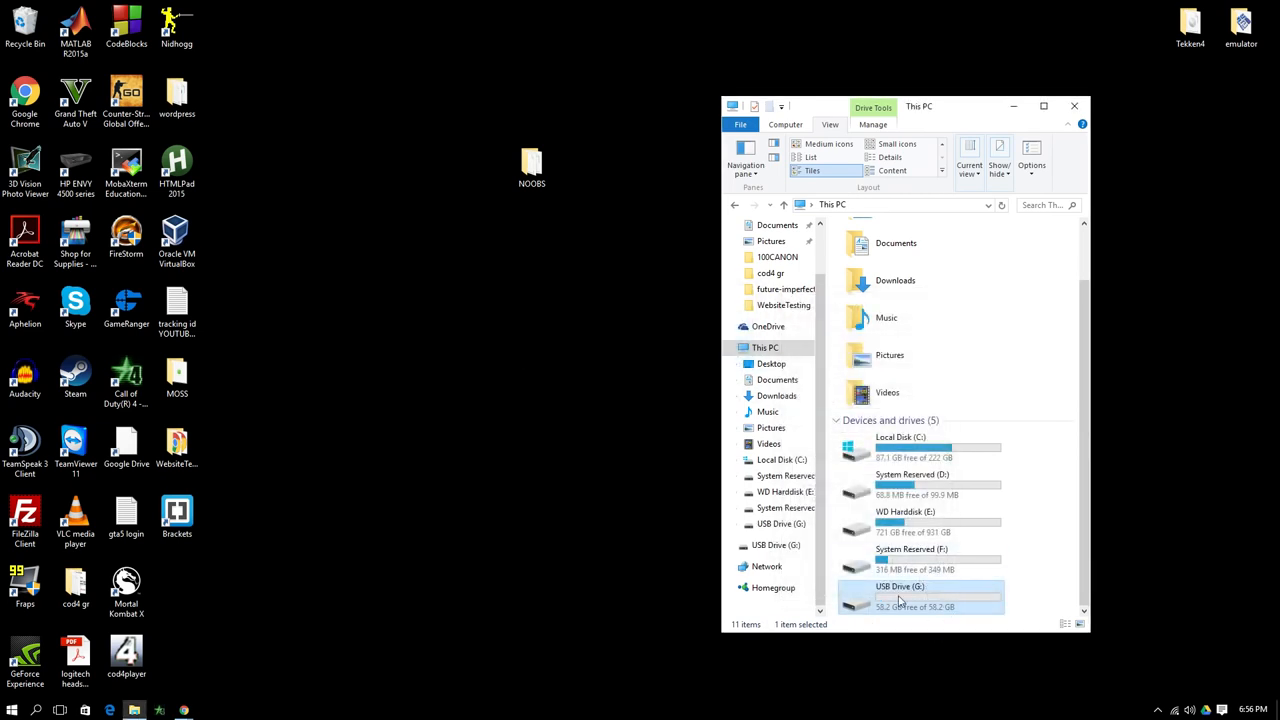
Open USB Drive (G:) and the NOOBS folder and select all its files for copying
double_click(900, 596)
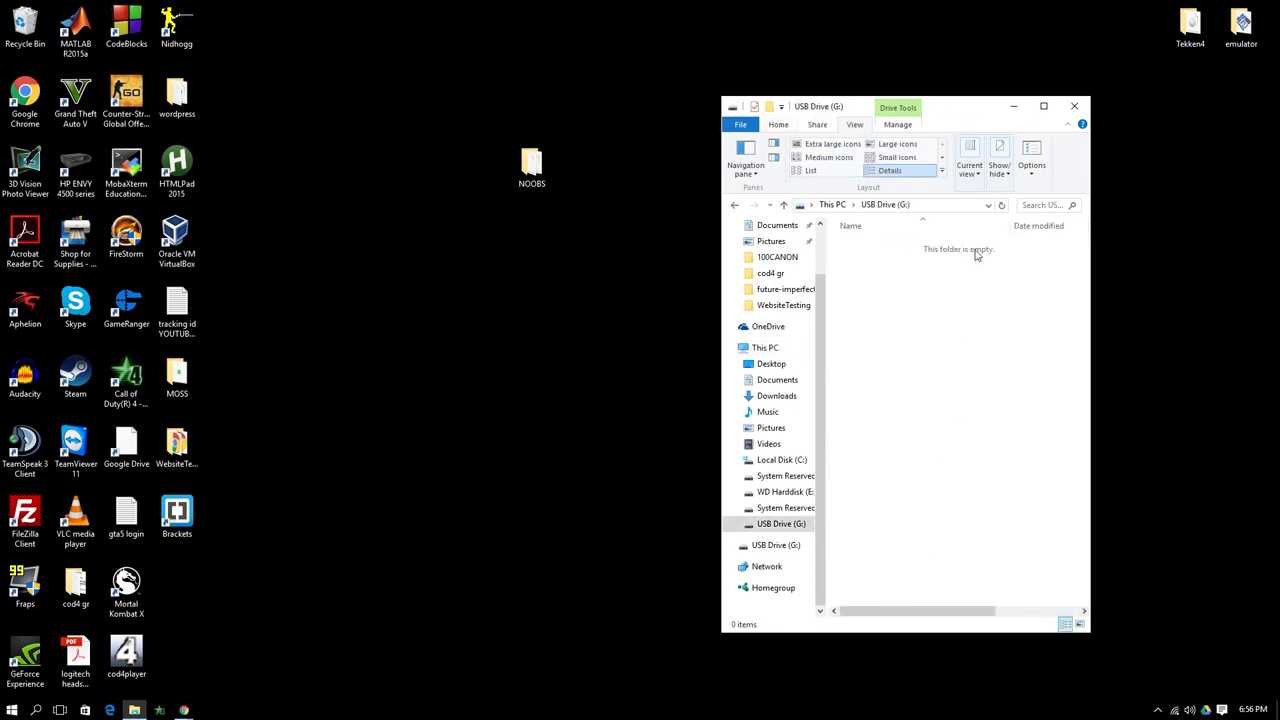
double_click(532, 164)
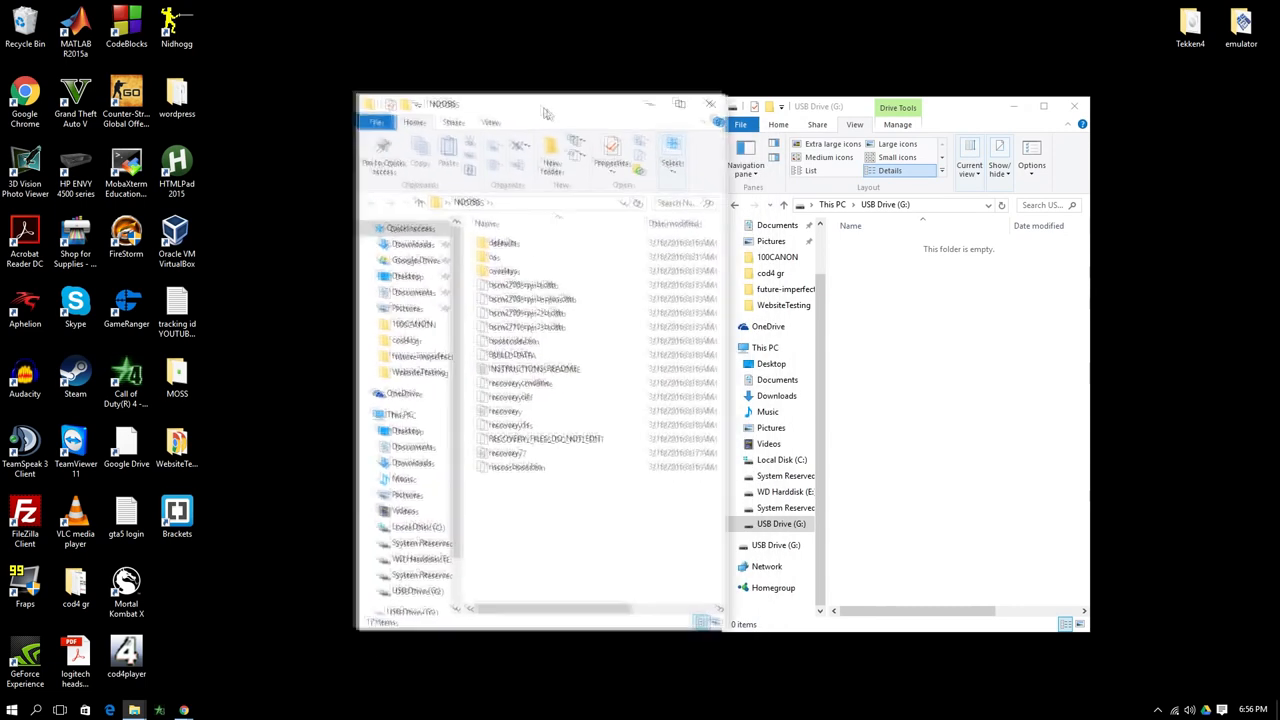
key("ctrl+a")
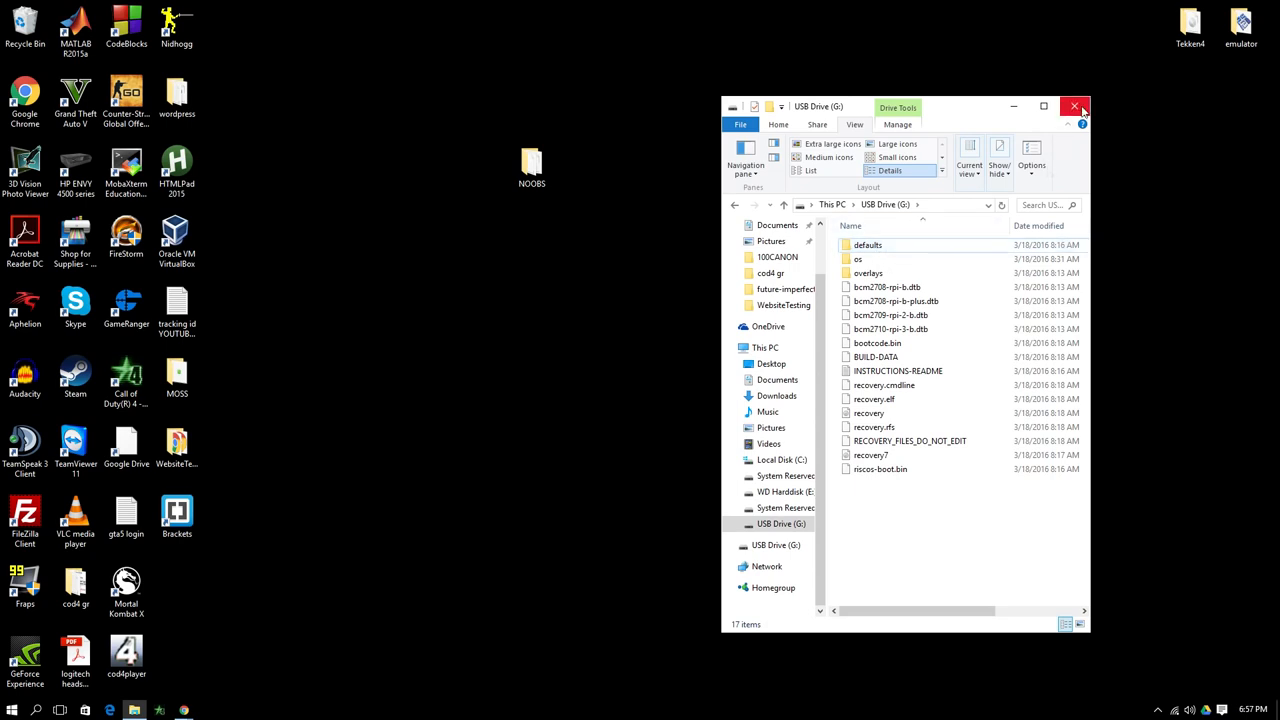
mouse_move(1078, 106)
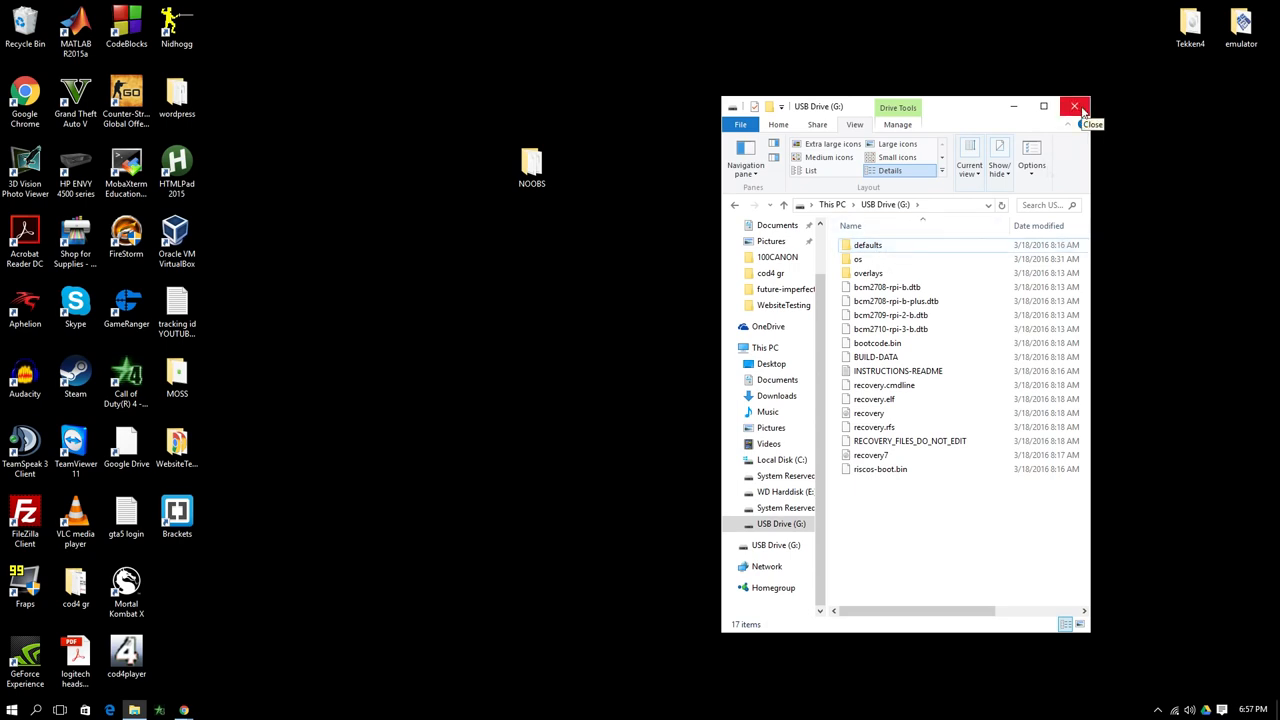